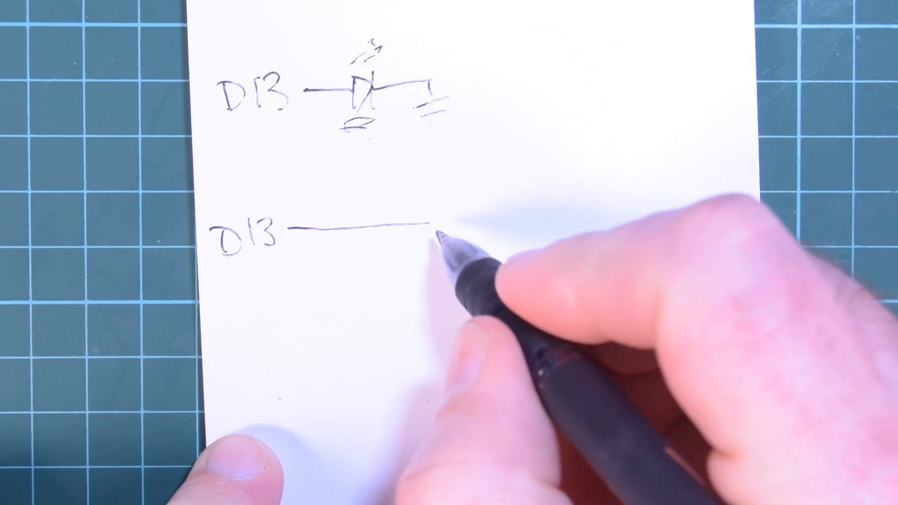
{"action": "left_click_drag", "start_coordinate": [435, 234], "coordinate": [481, 186]}
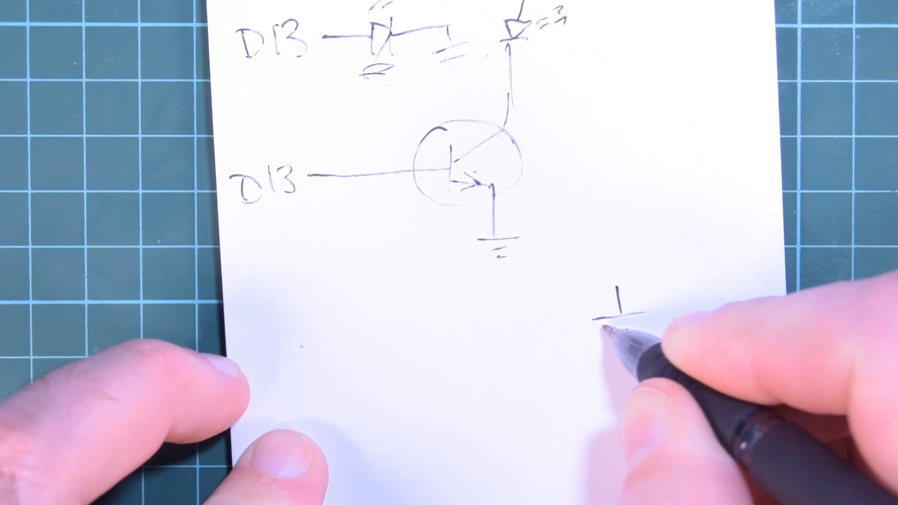
{"action": "left_click_drag", "start_coordinate": [624, 304], "coordinate": [624, 344]}
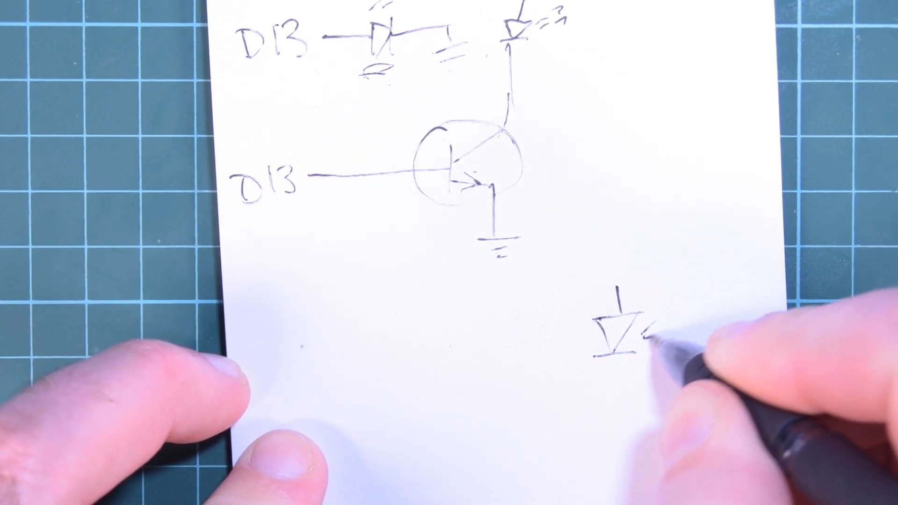